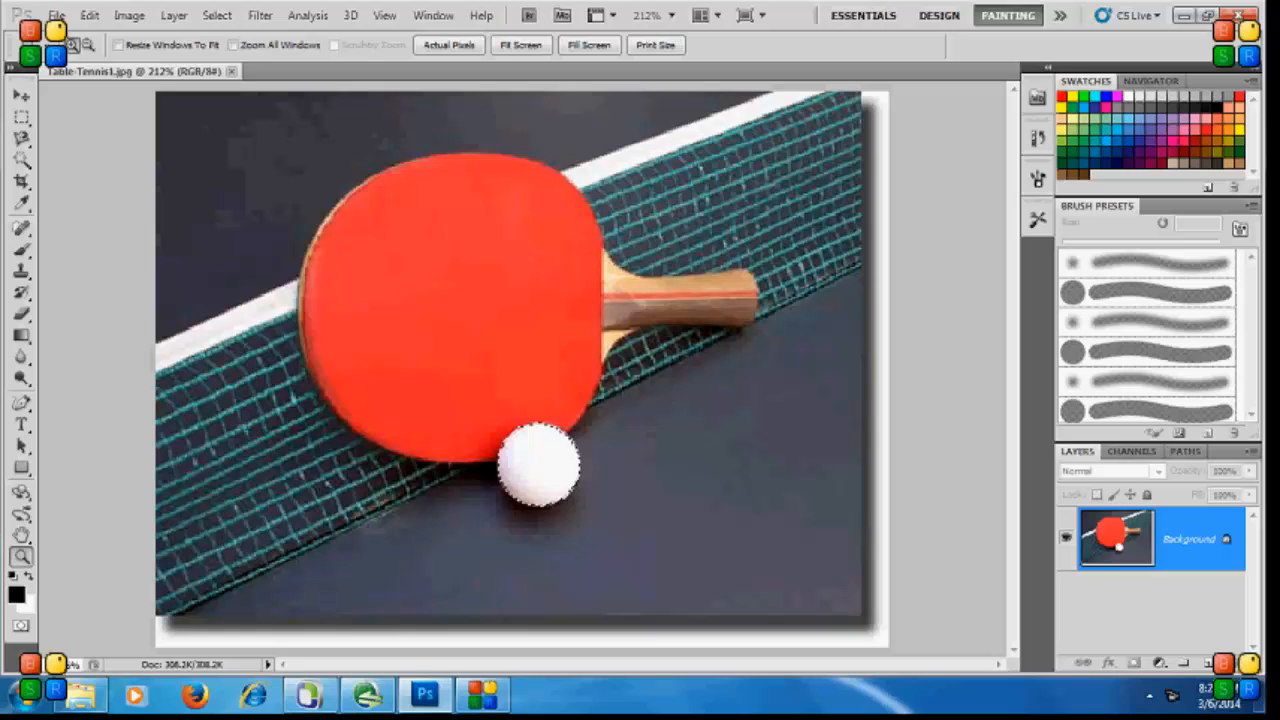
# Select the Move Tool with the white ball still selected.
pyautogui.click(22, 95)
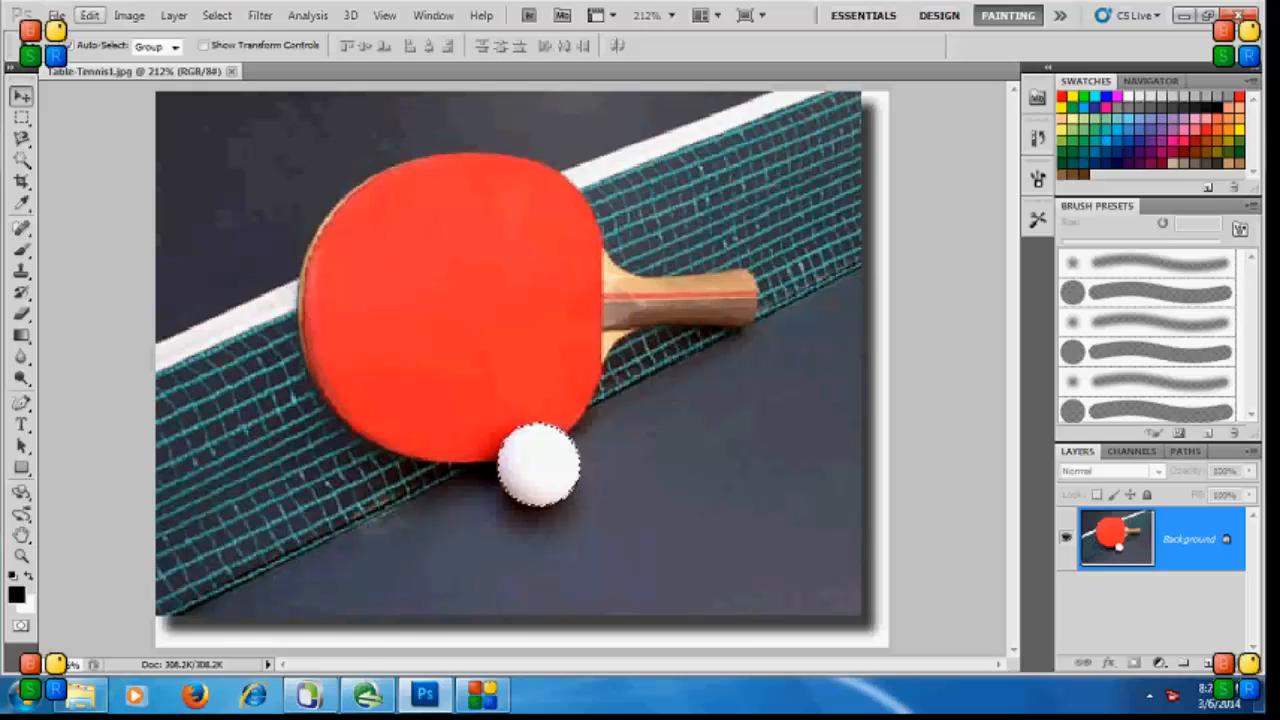
# Choose Edit > Transform > Scale for the selected ball.
pyautogui.click(89, 15)
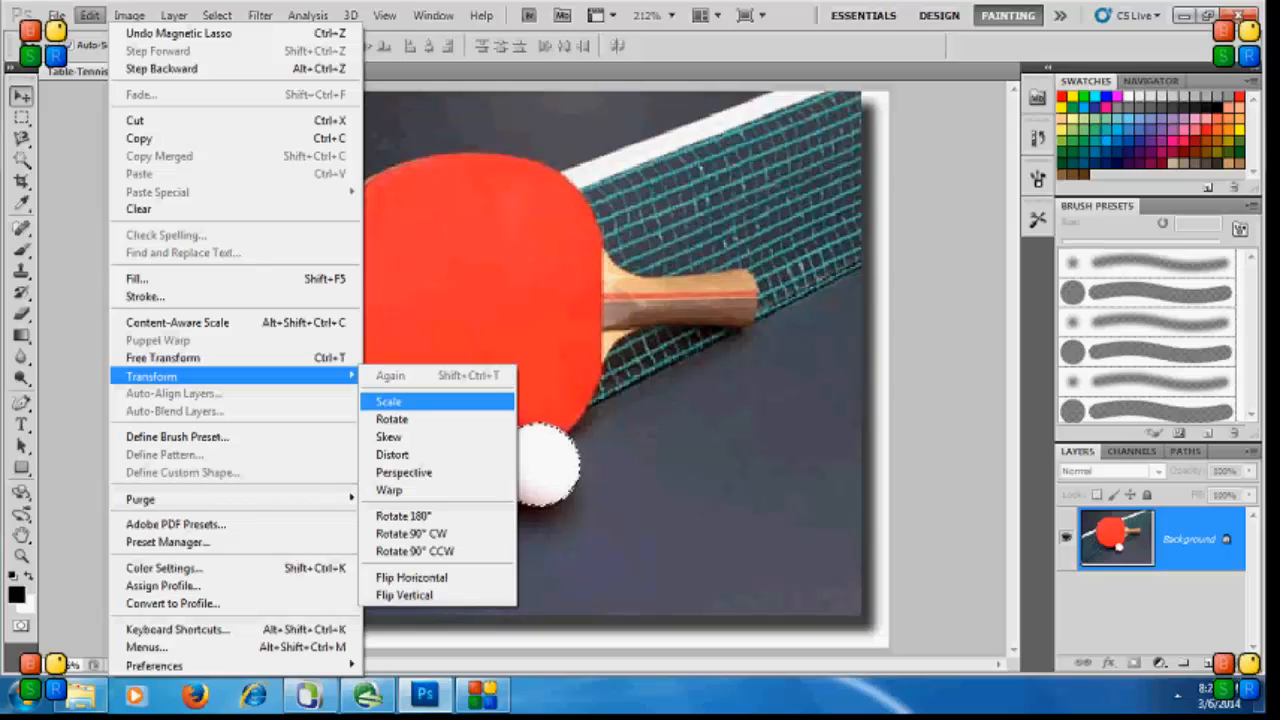
pyautogui.click(388, 401)
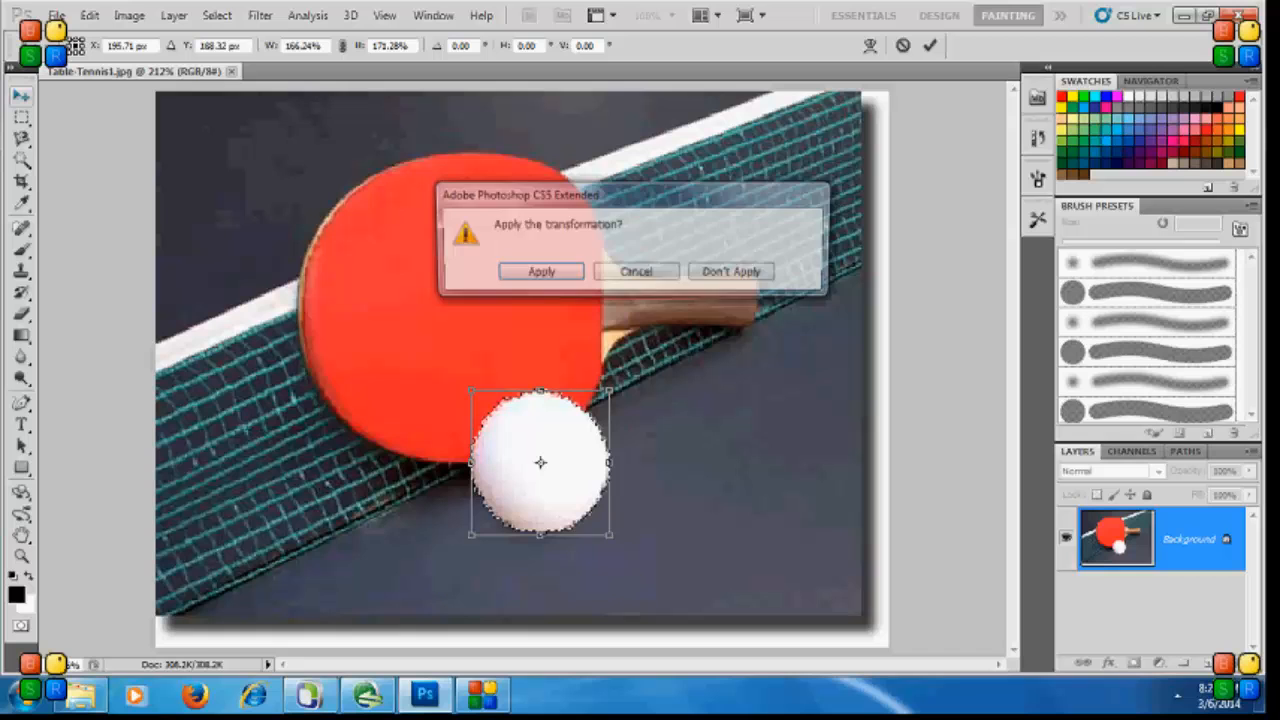
# Enlarge the ball to about 166% by 171% and confirm the transformation.
pyautogui.click(540, 271)
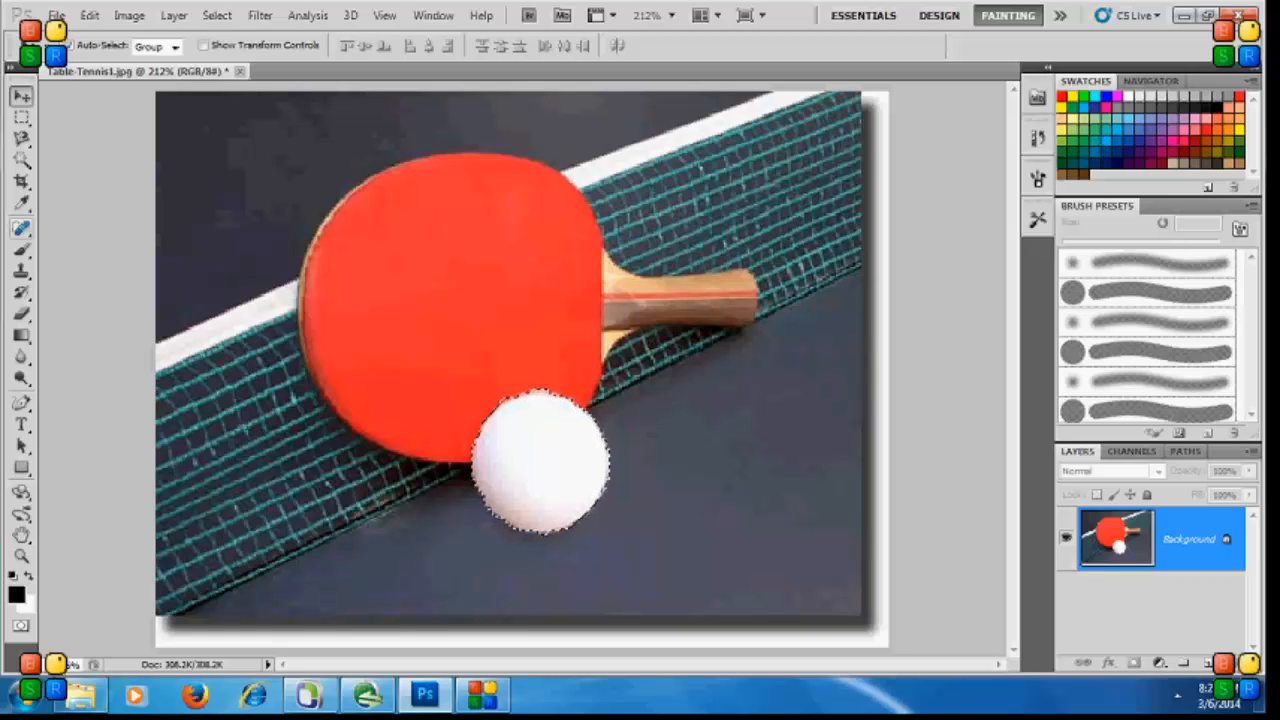
# Cycle through the Rectangular Marquee and Magnetic Lasso tools, ending on the Move Tool.
pyautogui.click(21, 117)
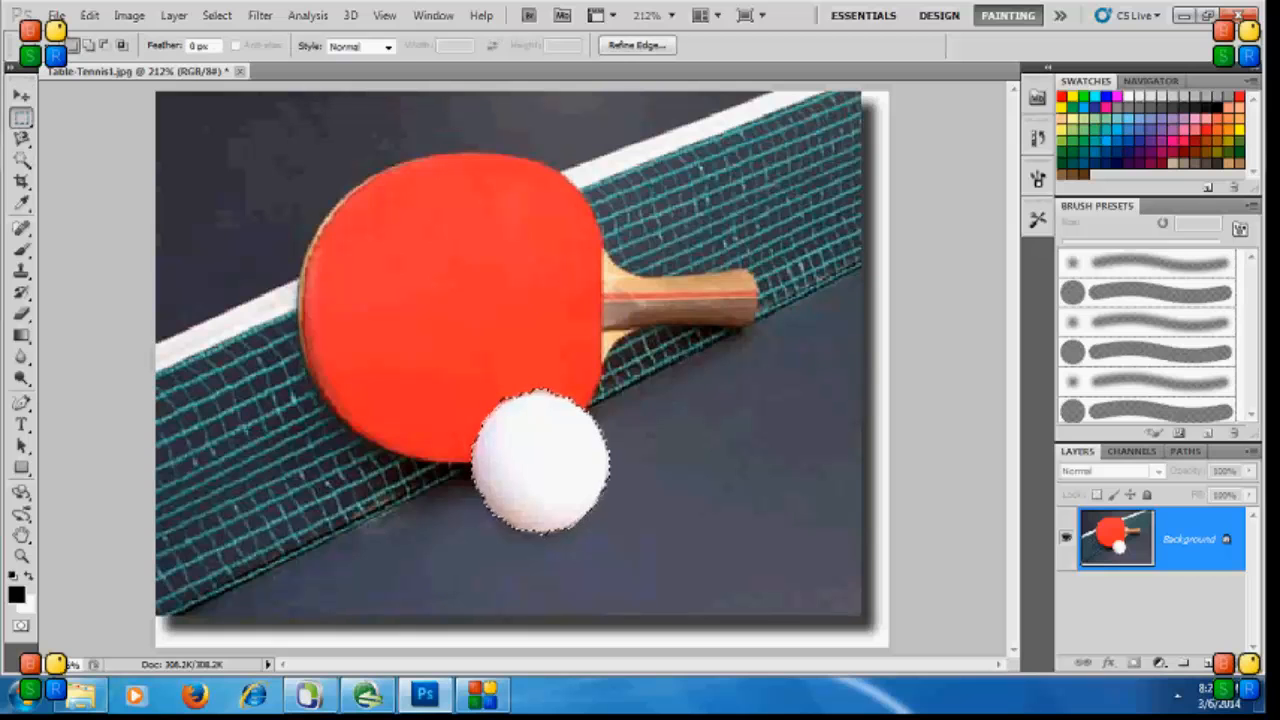
pyautogui.click(22, 139)
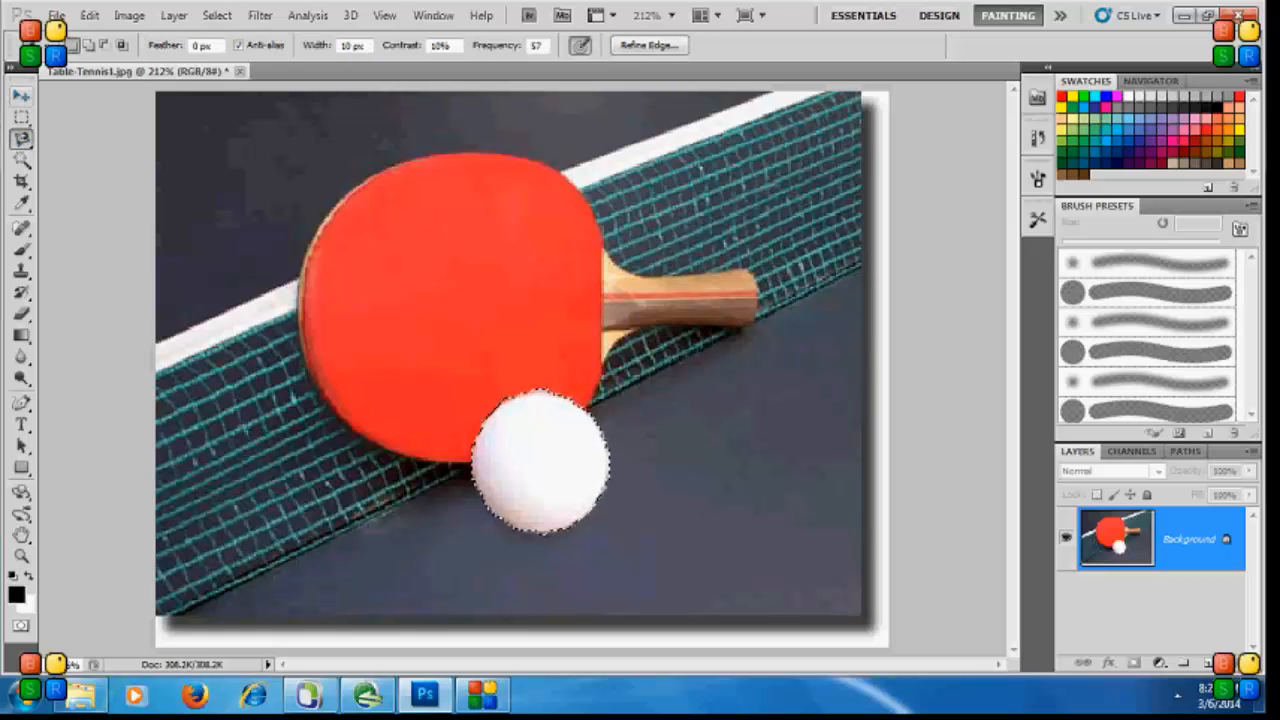
pyautogui.click(22, 96)
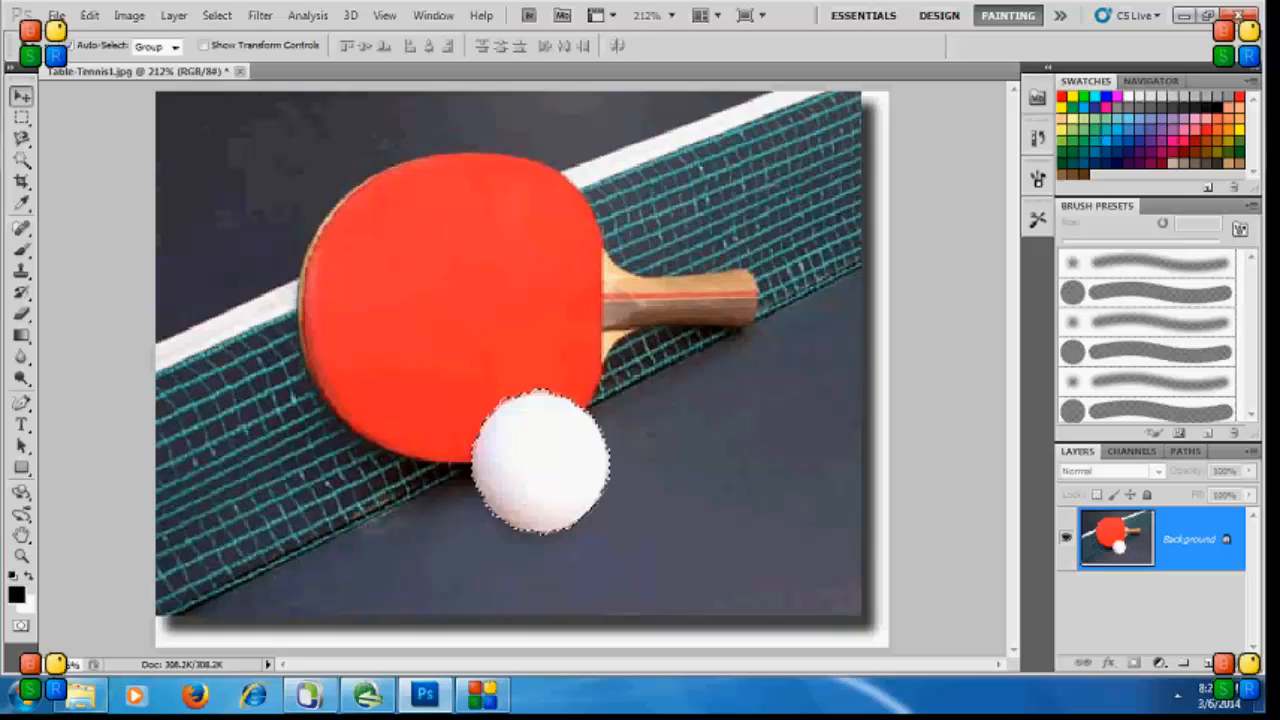